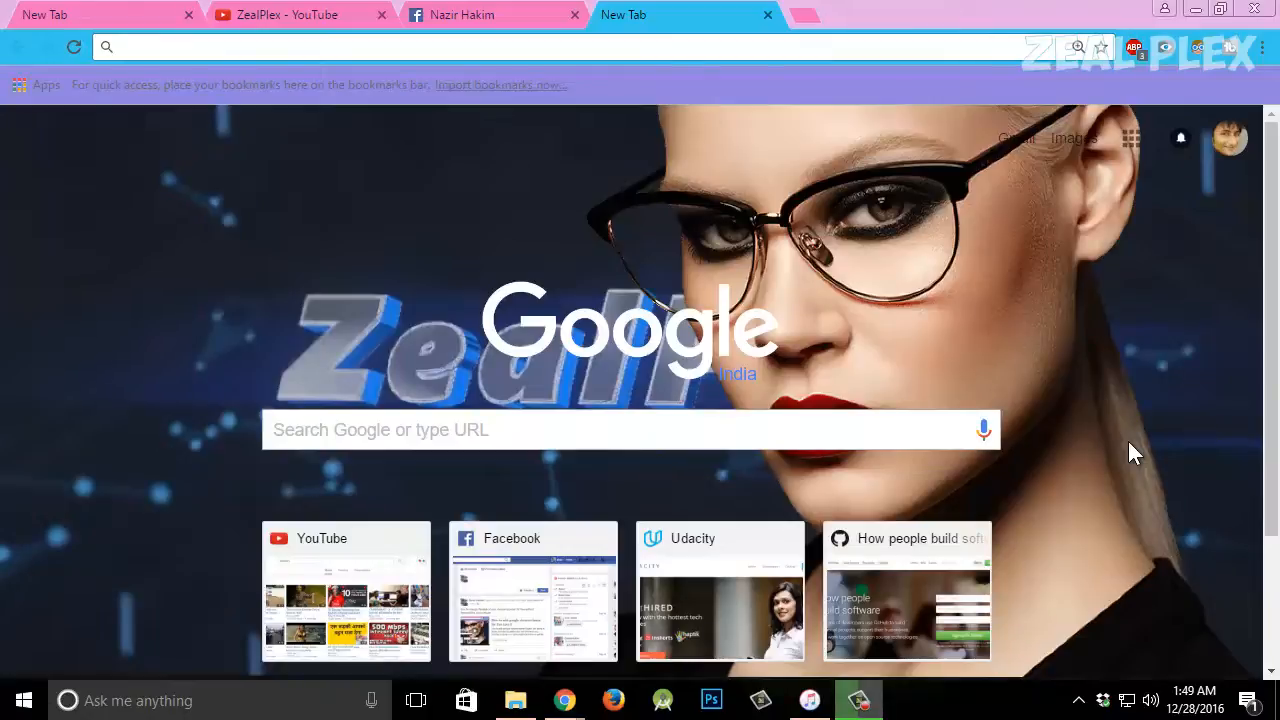
mouse_move(1164, 446)
type("tinypic")
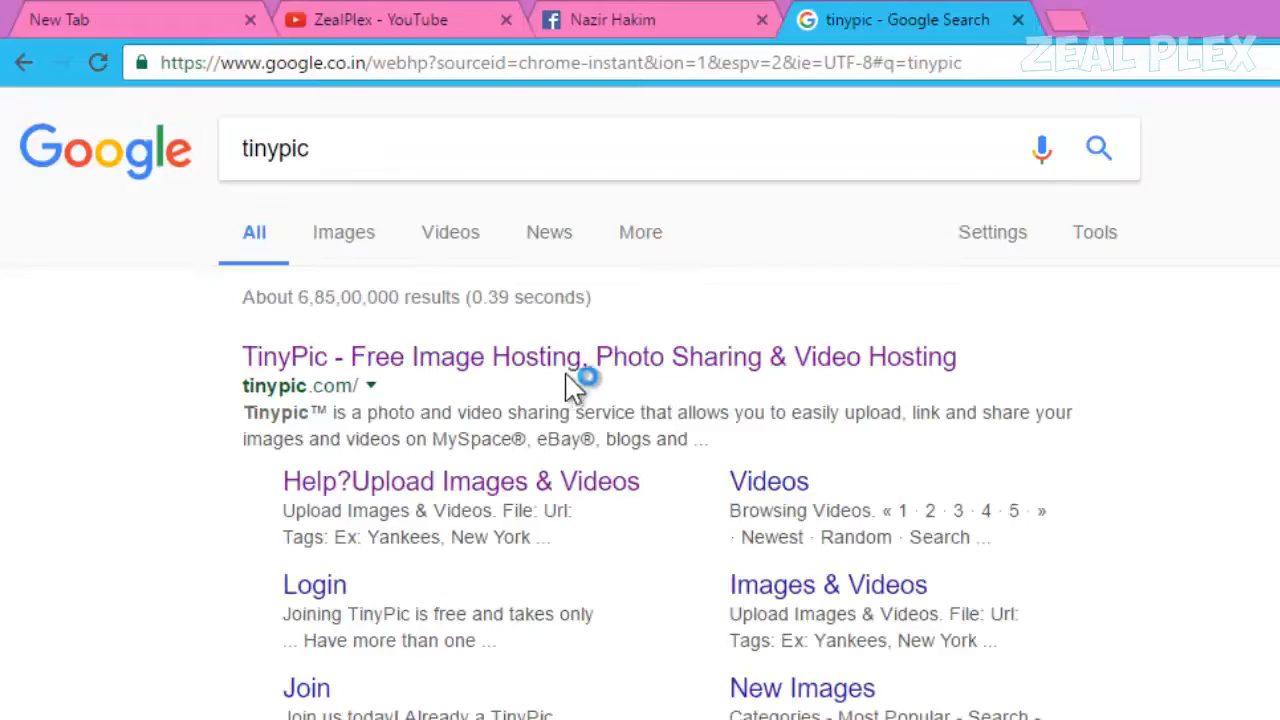
- Open the 'TinyPic - Free Image Hosting' result from the Google search for tinypic
left_click(600, 356)
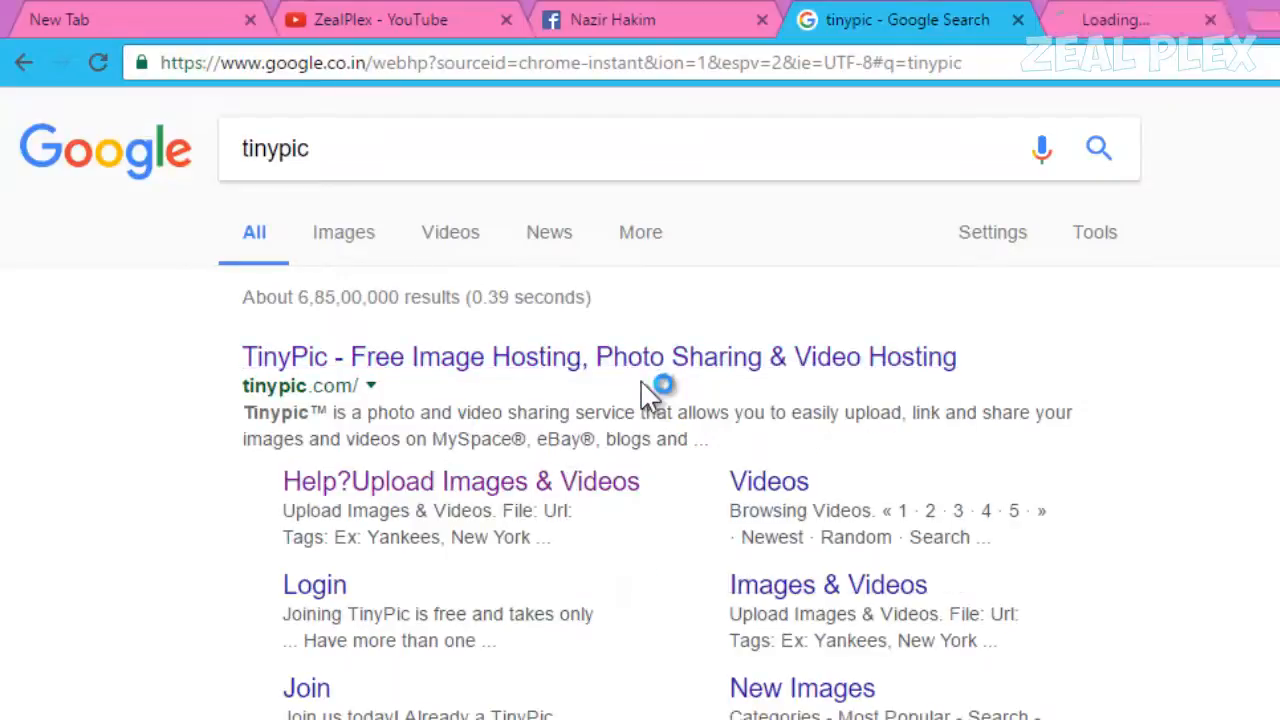
left_click(600, 356)
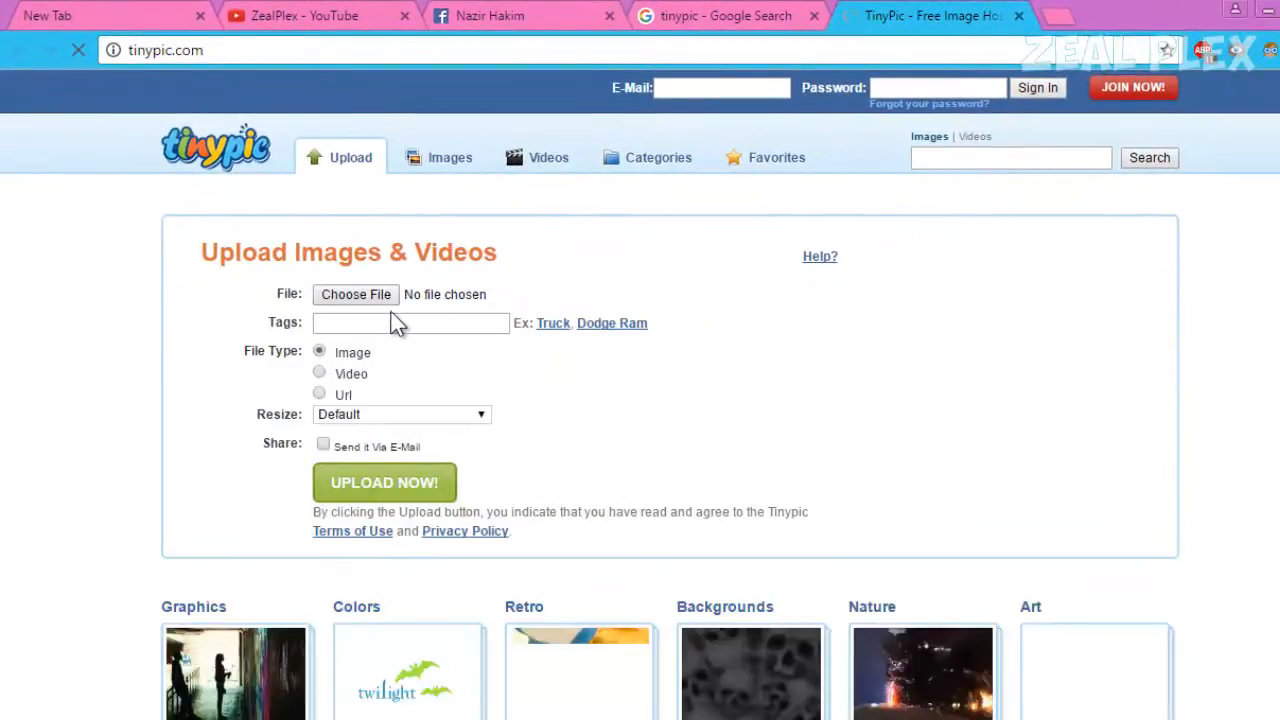
left_click(356, 294)
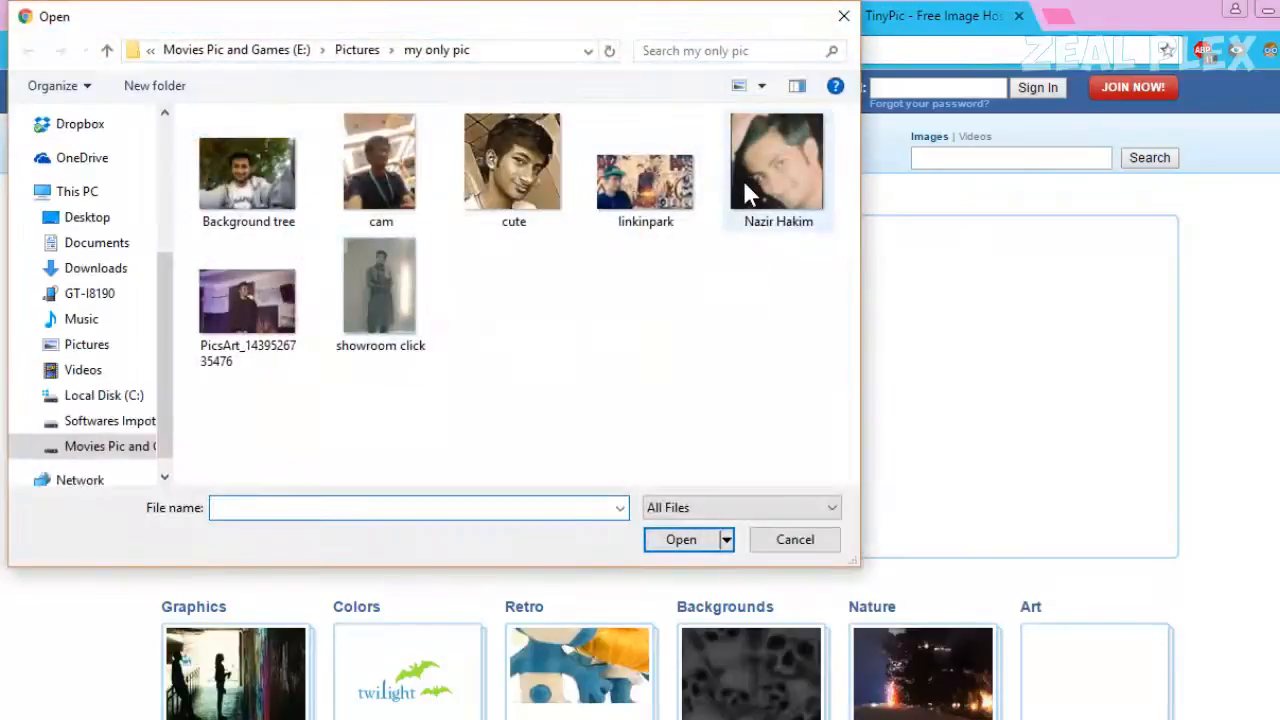
left_click(778, 160)
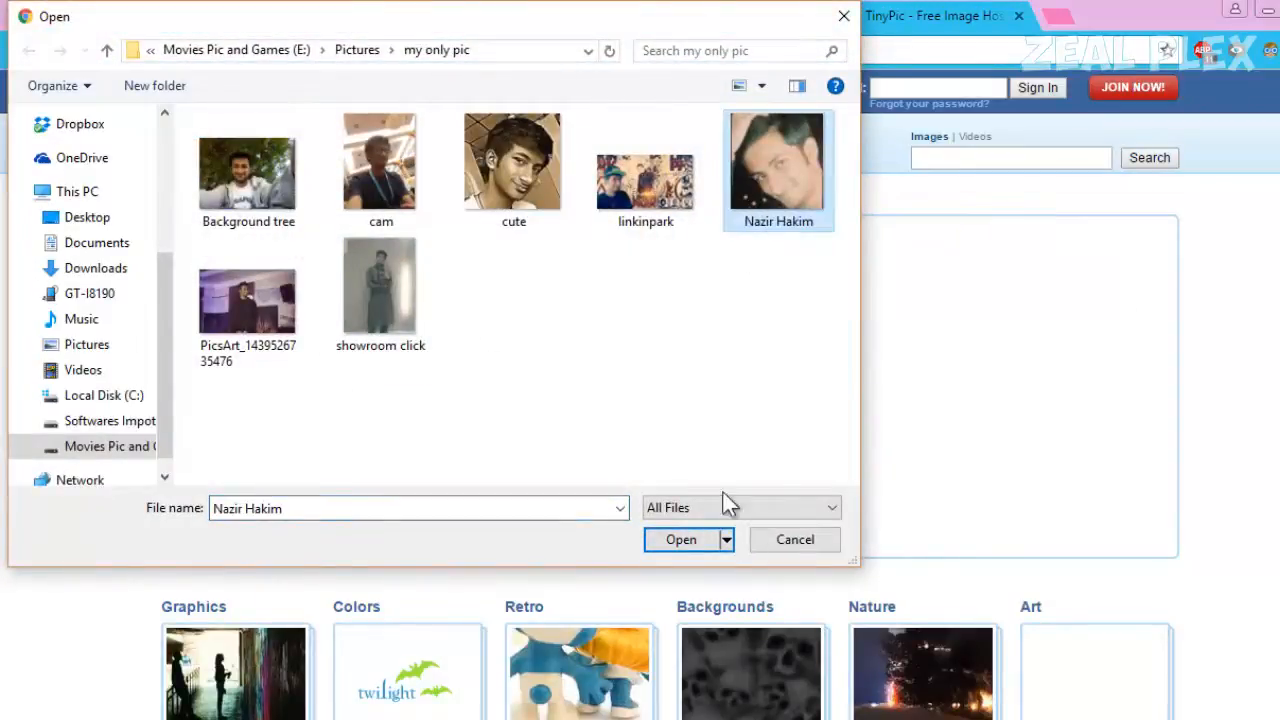
left_click(680, 540)
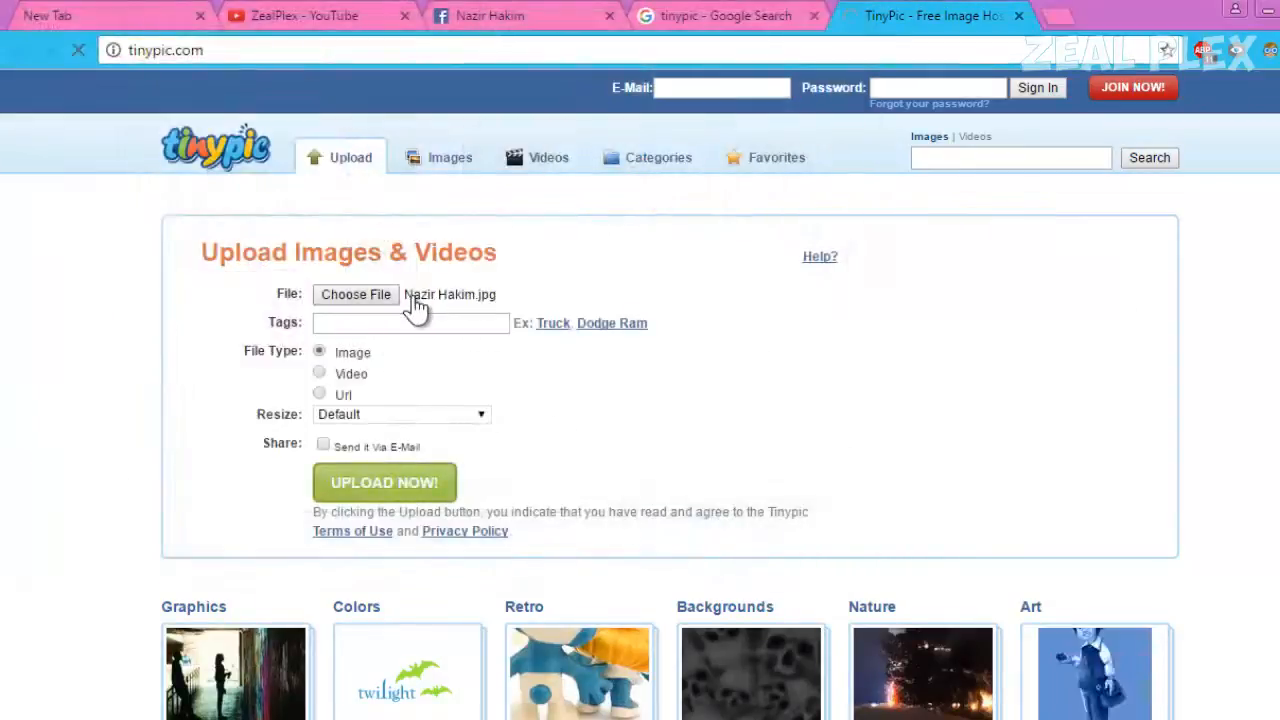
mouse_move(500, 320)
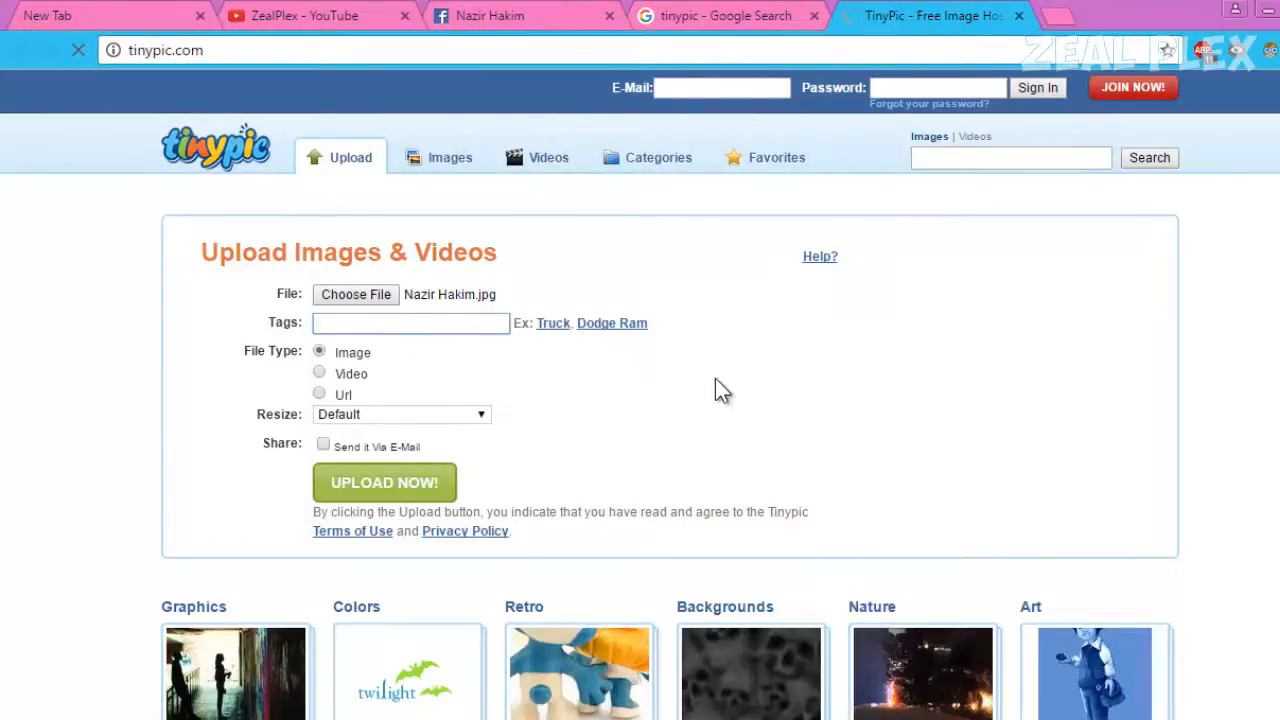
- Enter comma-separated tags nazir hakim, zealplex, youtube zealplex and submit with UPLOAD NOW!
type("nazir")
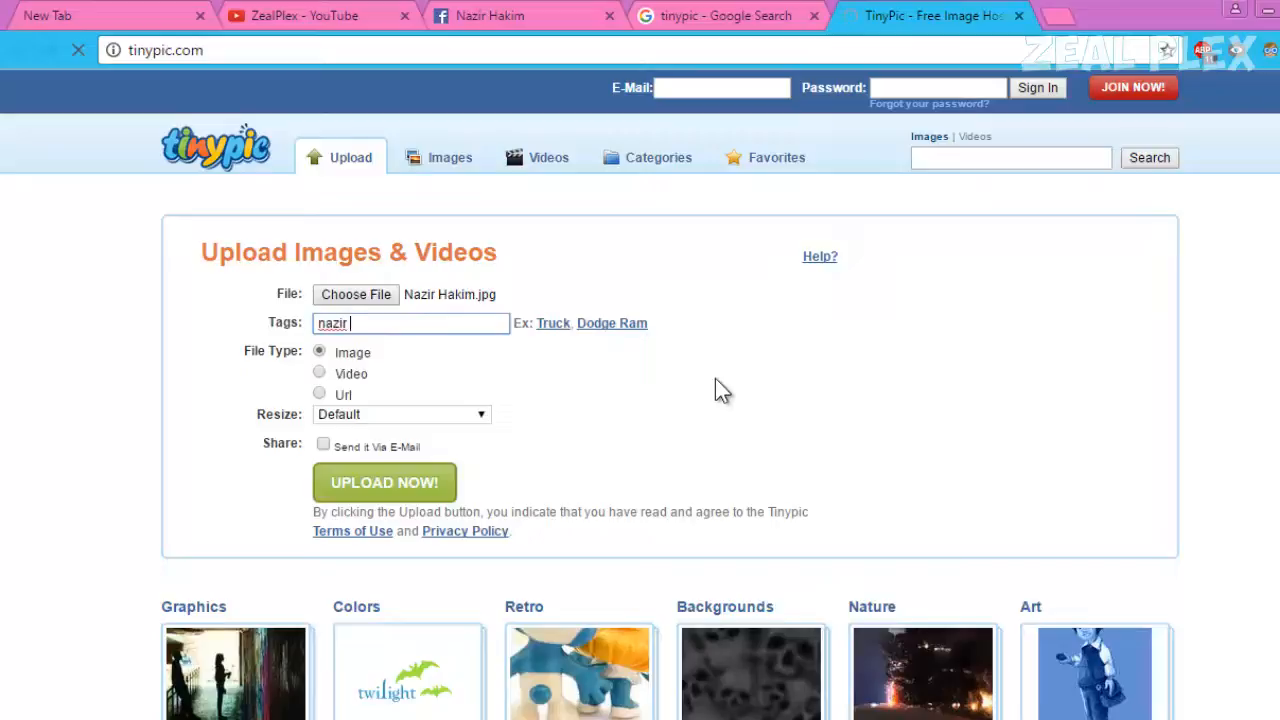
type("hakim,")
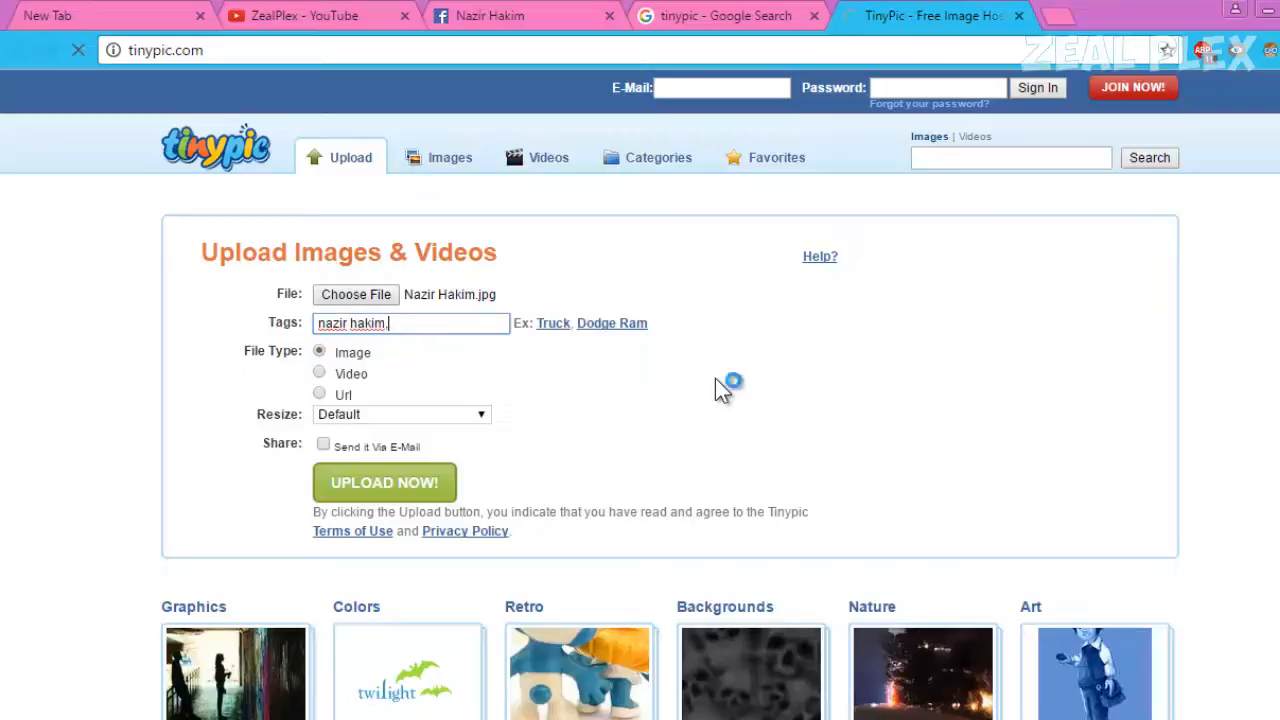
type("zealplex")
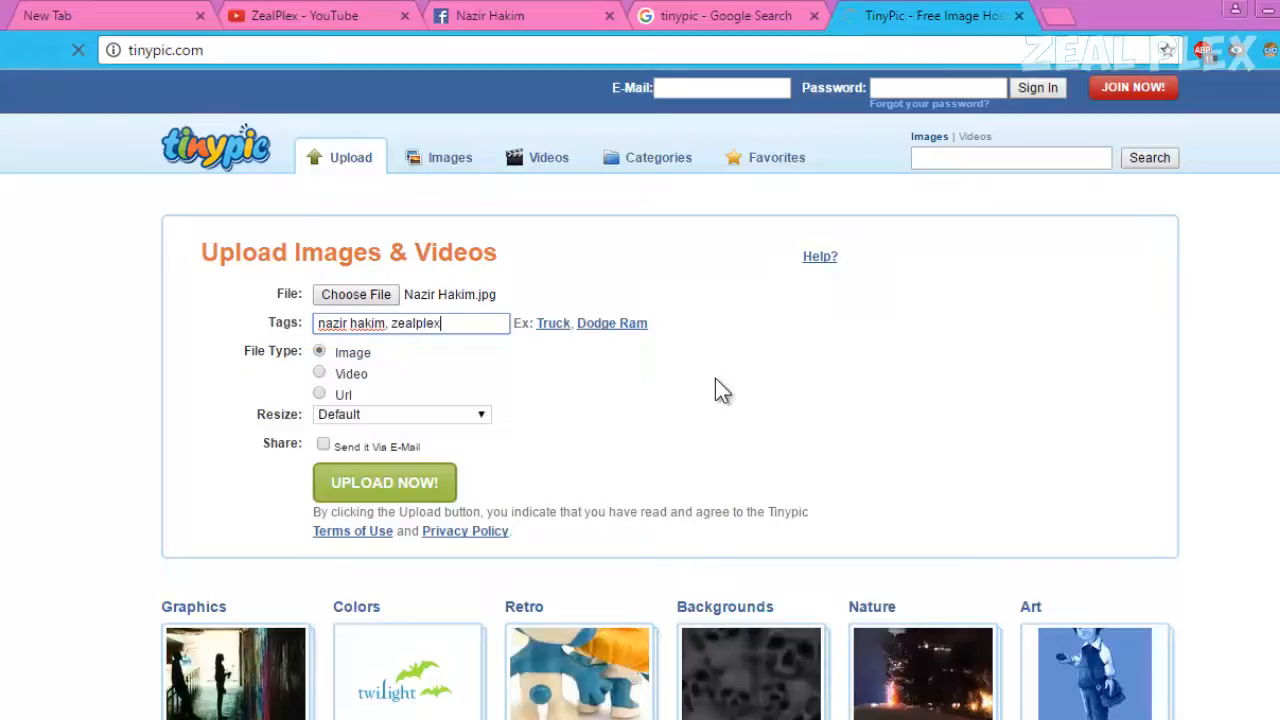
type(",")
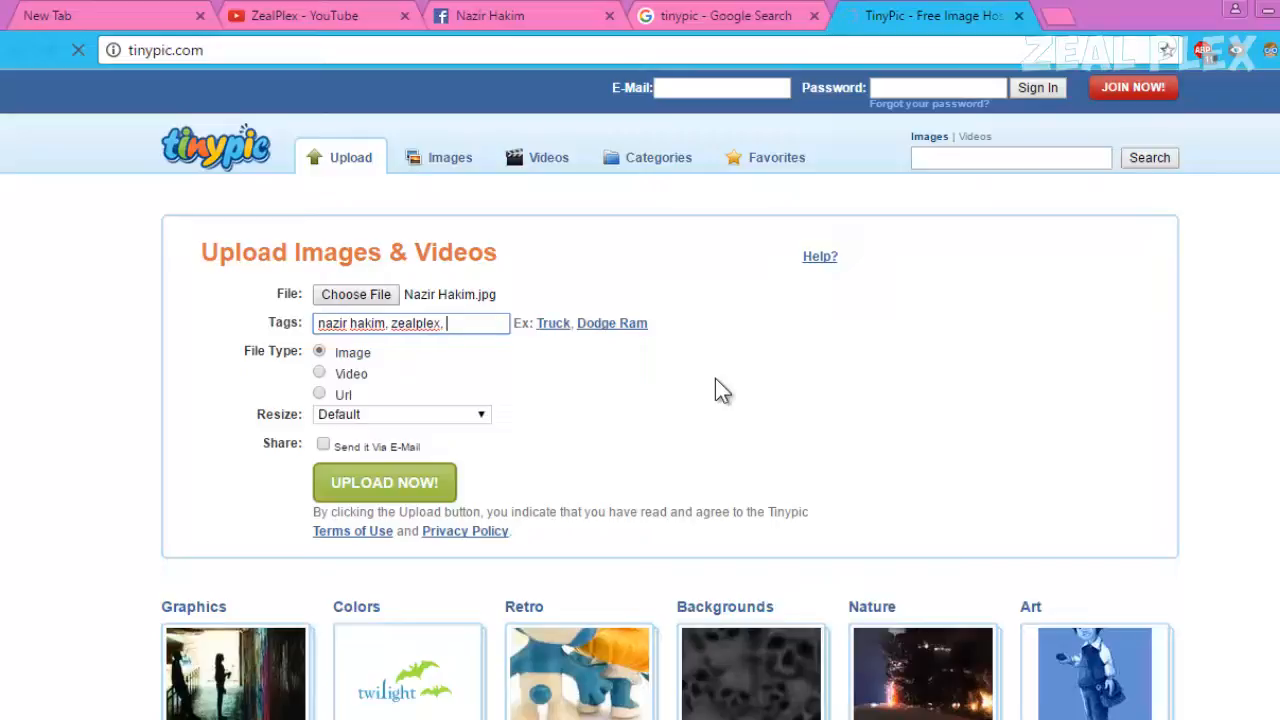
type("youtube")
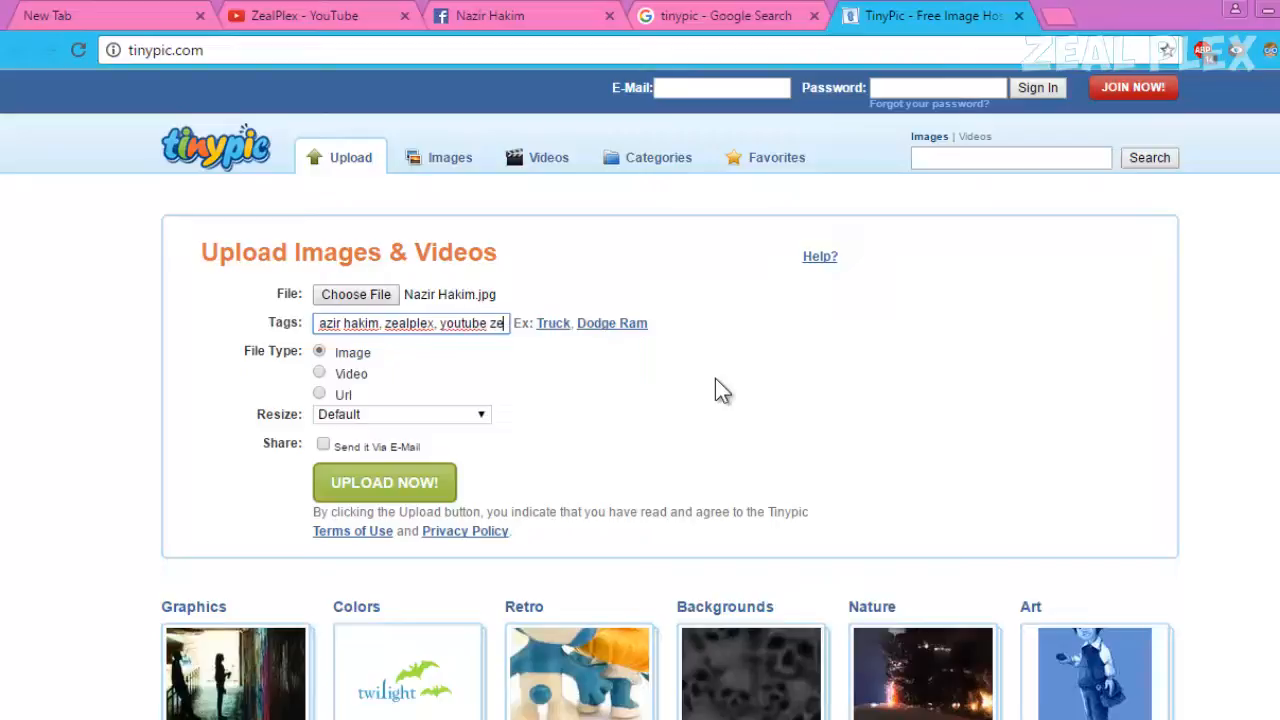
type("zealplex,")
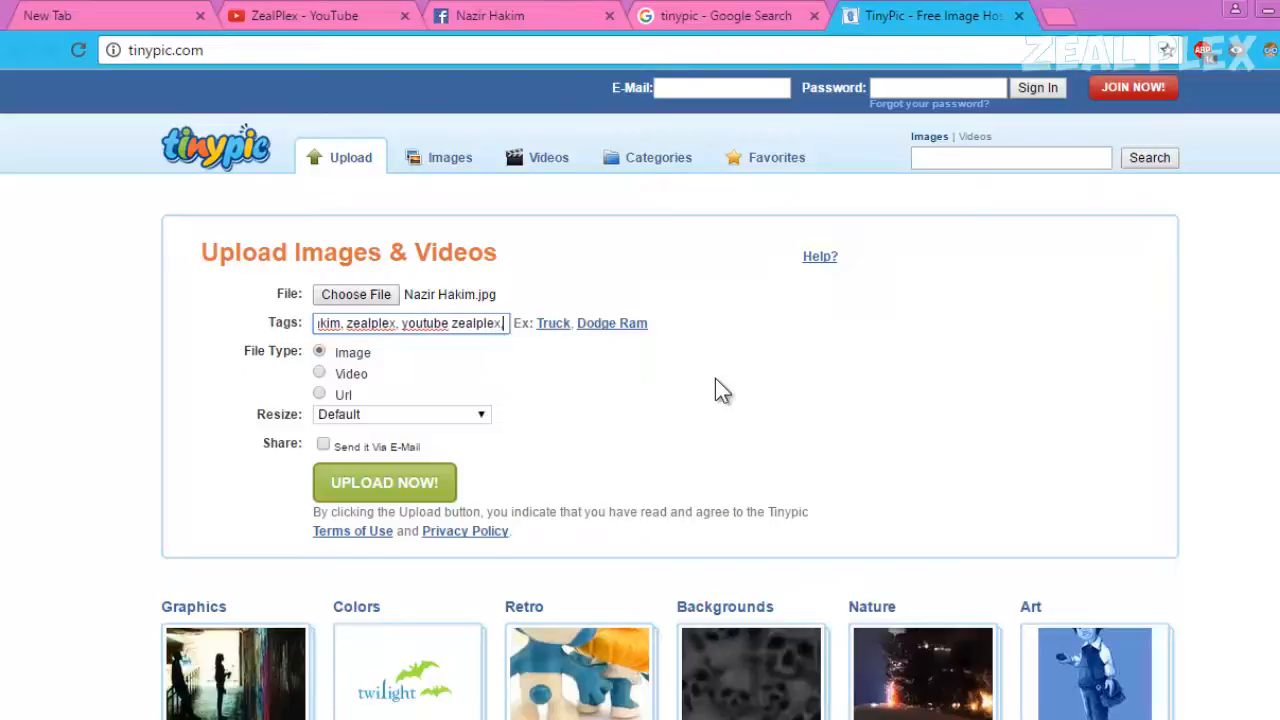
type("nazir")
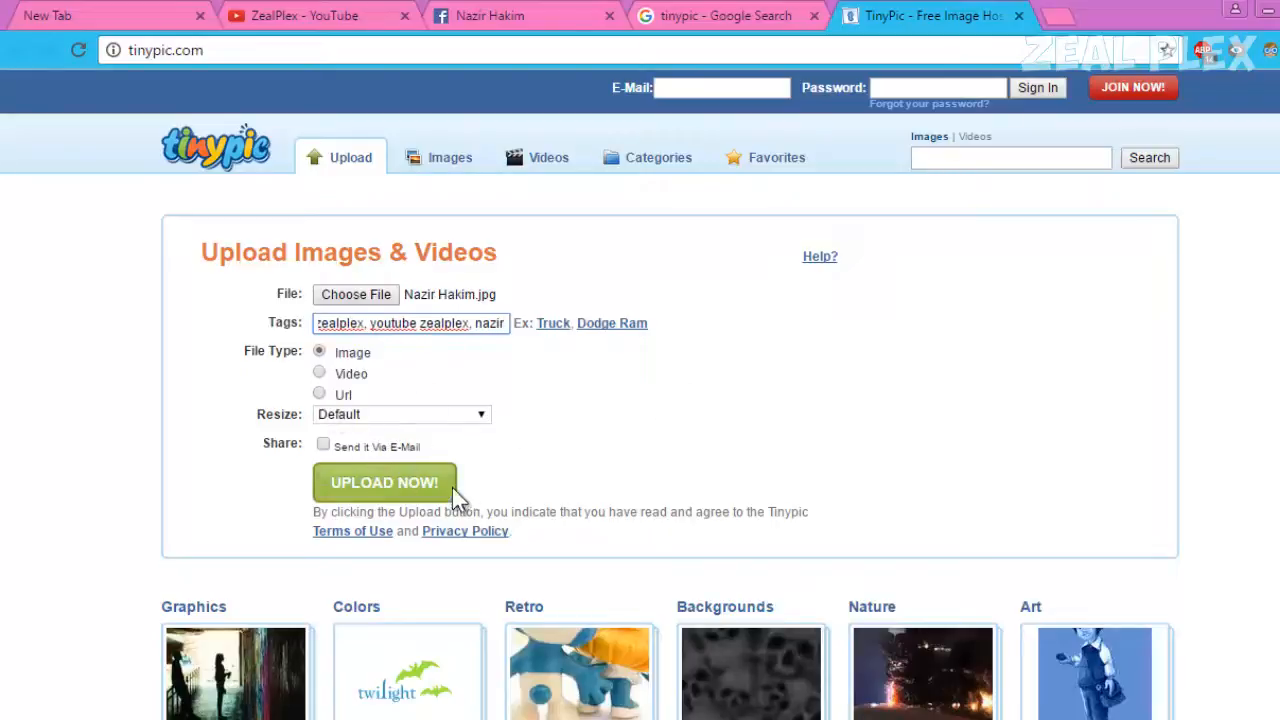
left_click(384, 482)
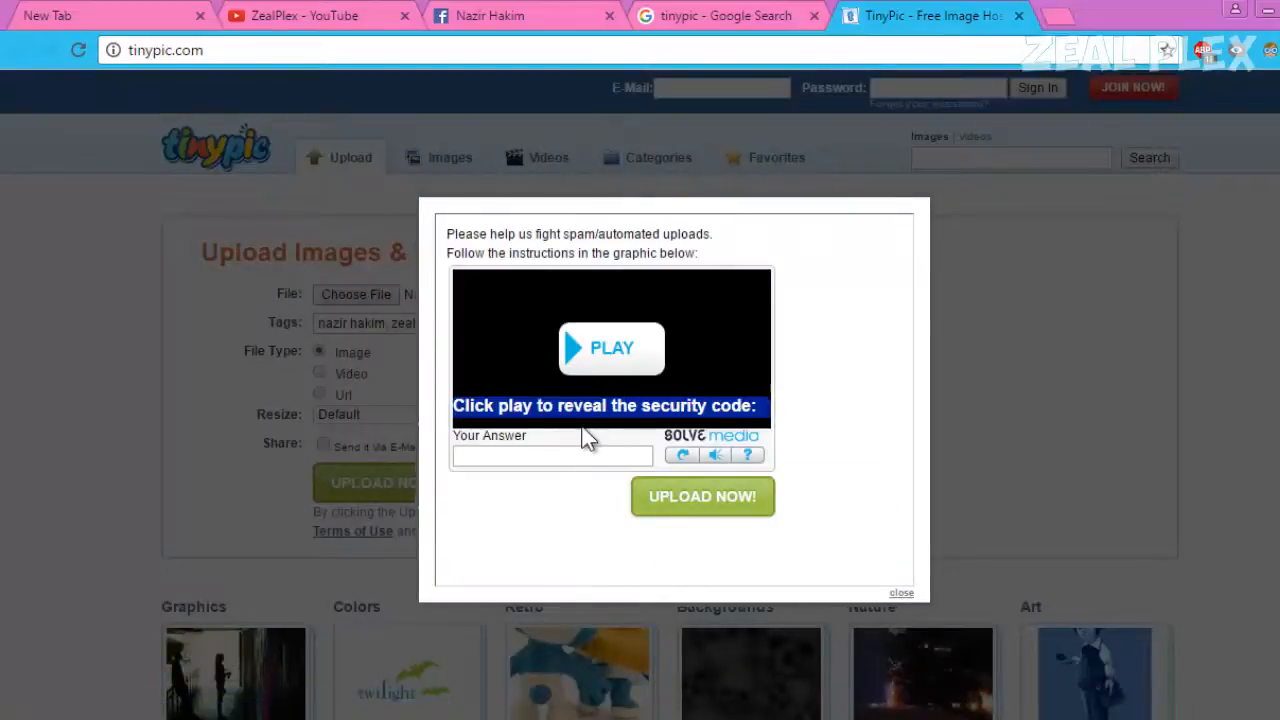
- Reveal the captcha and enter 'Hamburger Bun' in the Your Answer box
left_click(612, 348)
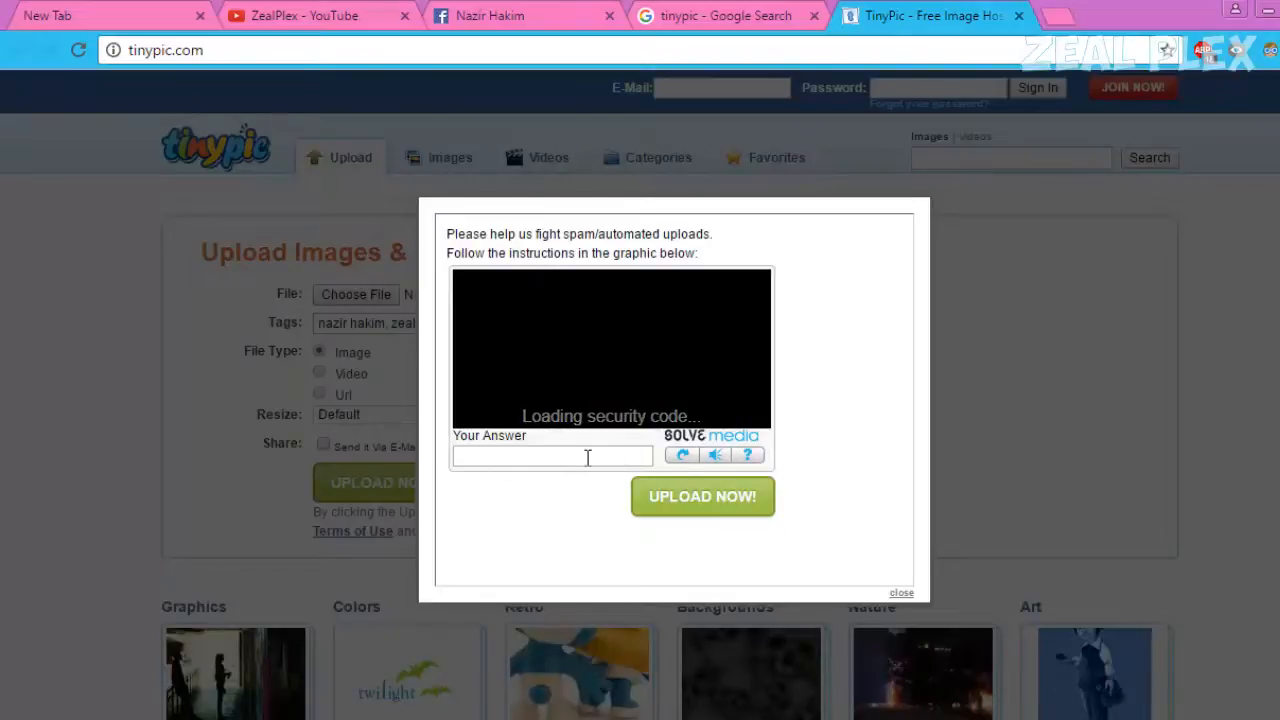
left_click(552, 456)
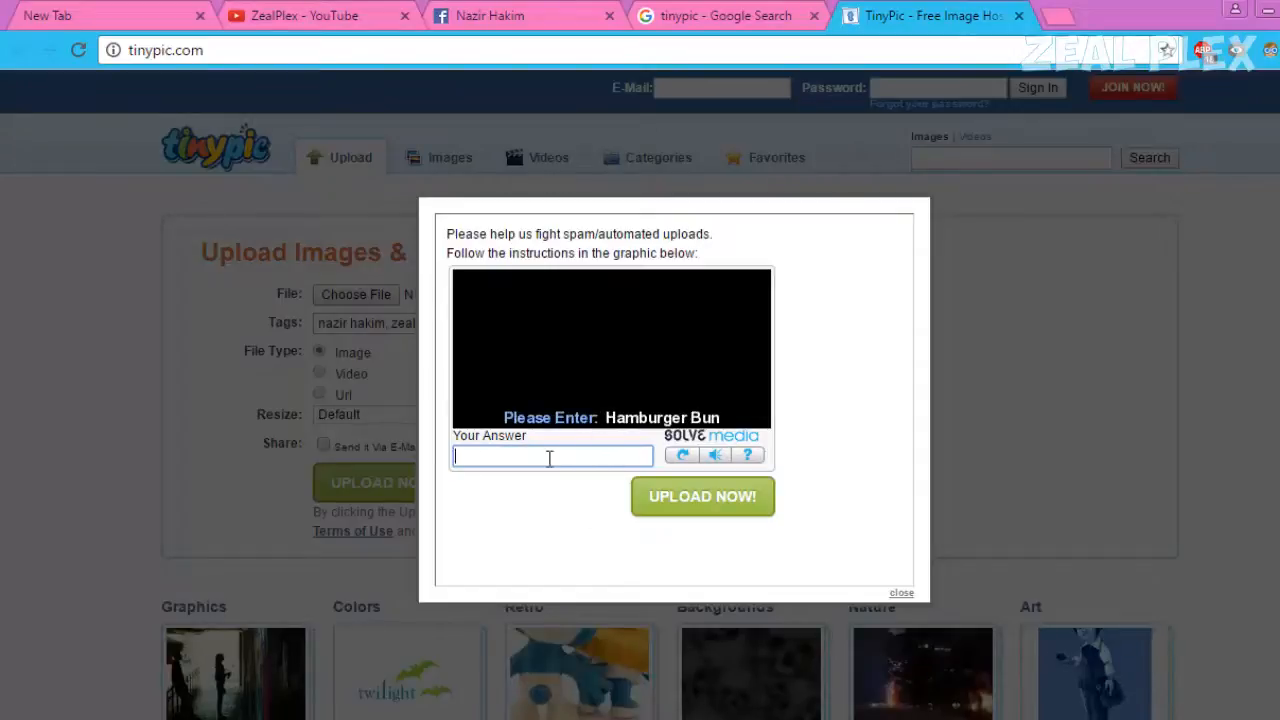
type("Hamburger Bu")
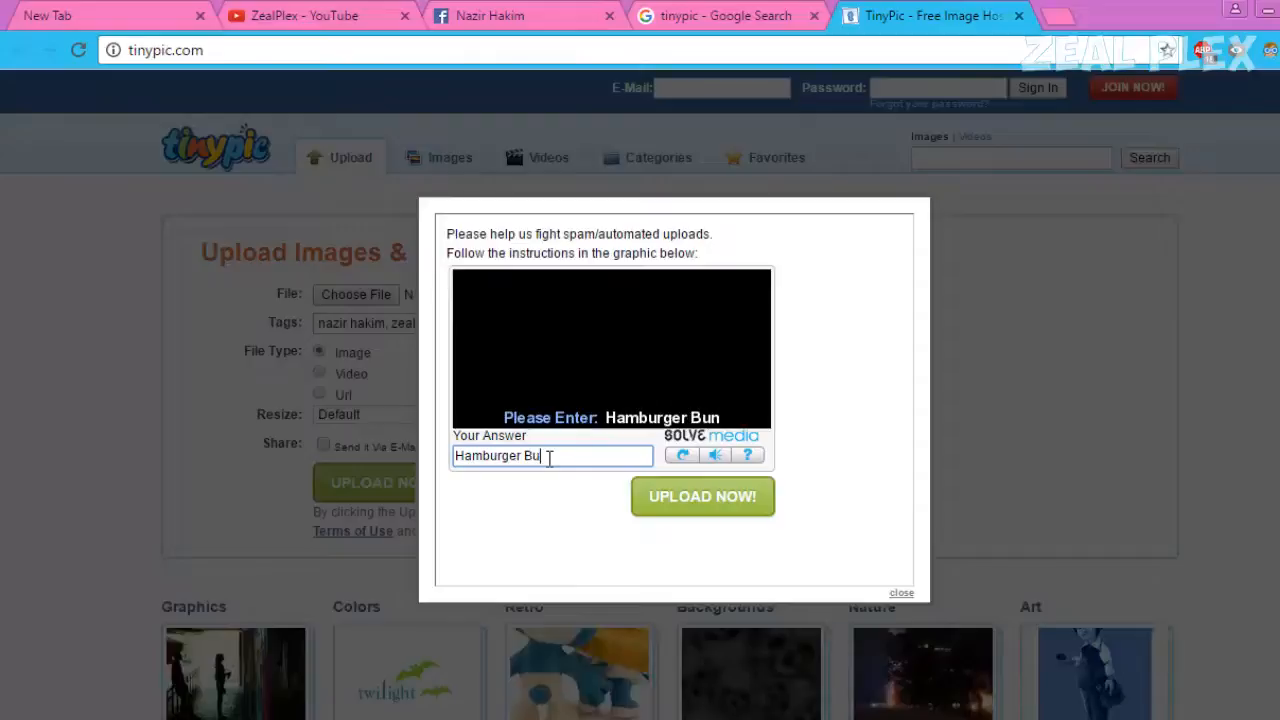
type("n")
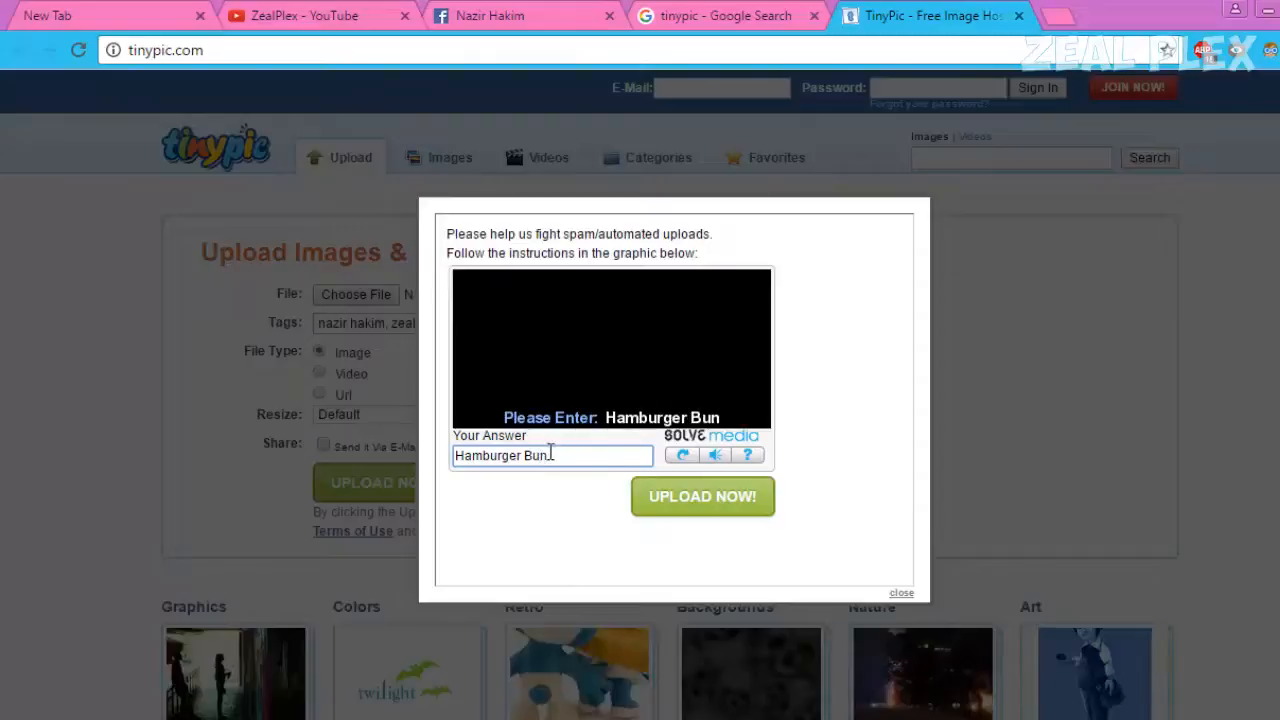
- Finish the upload and reach the image page's Grab Your Code share links
left_click(702, 496)
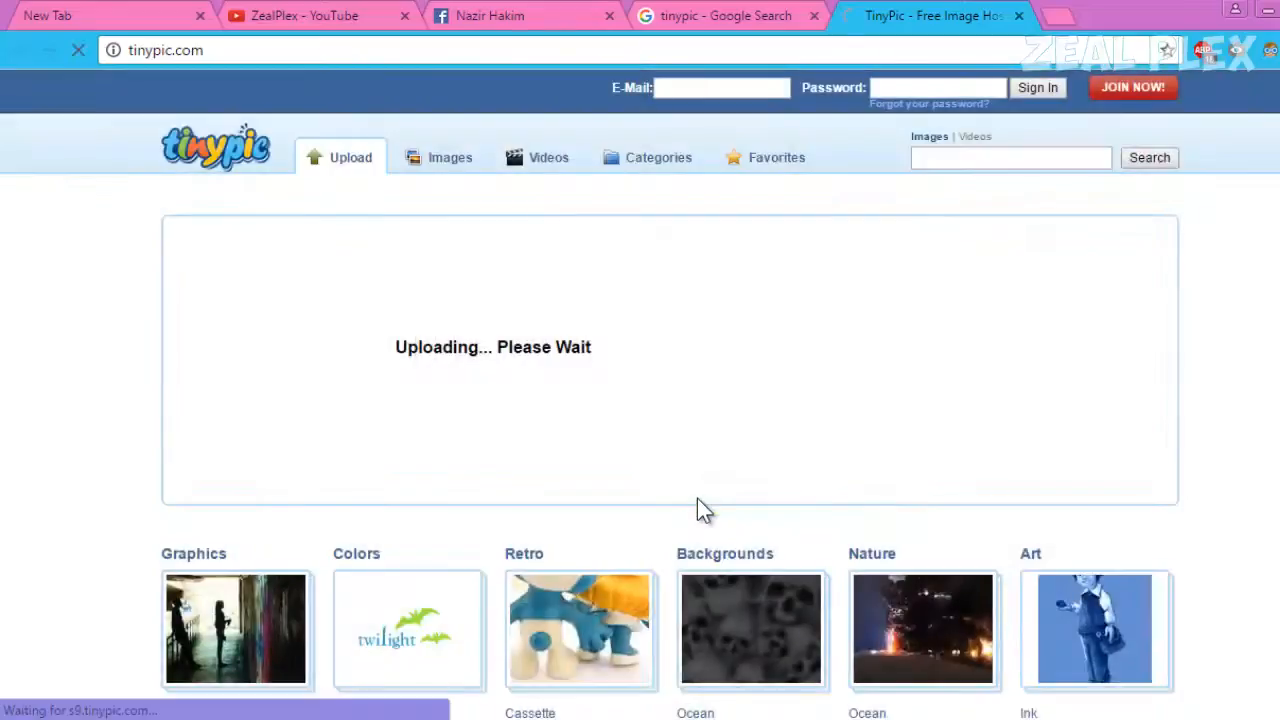
mouse_move(442, 376)
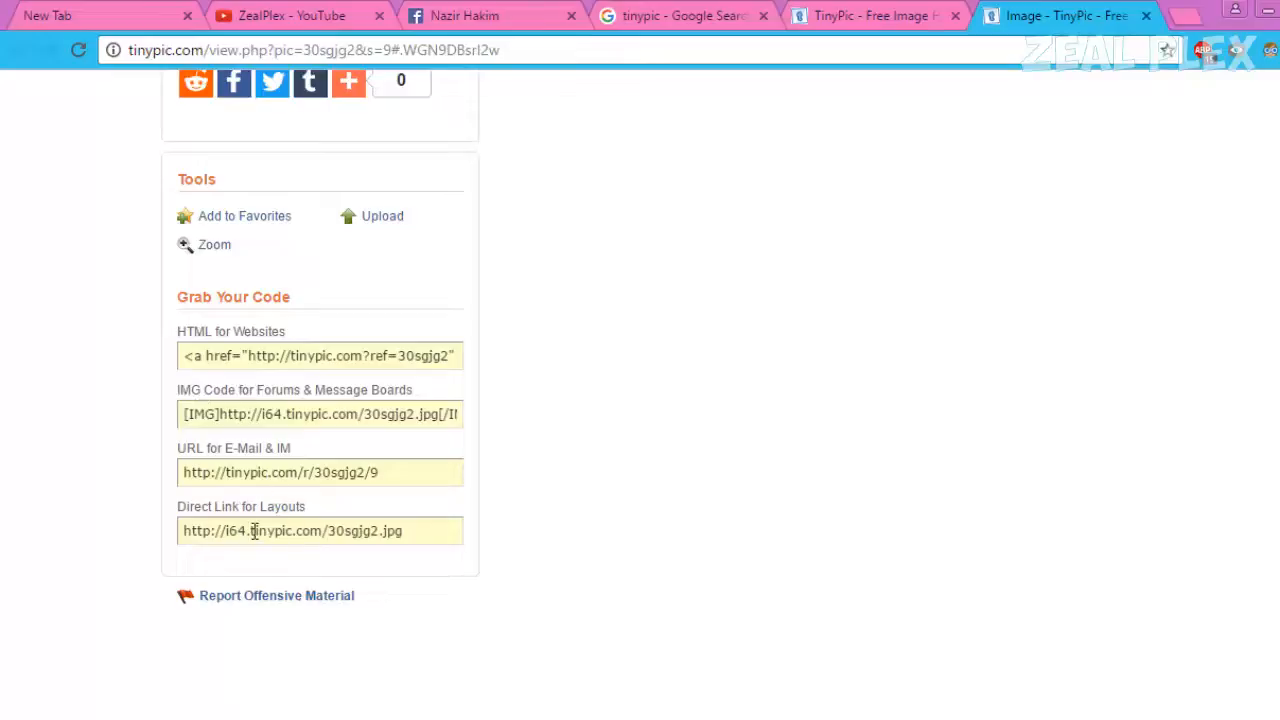
mouse_move(88, 532)
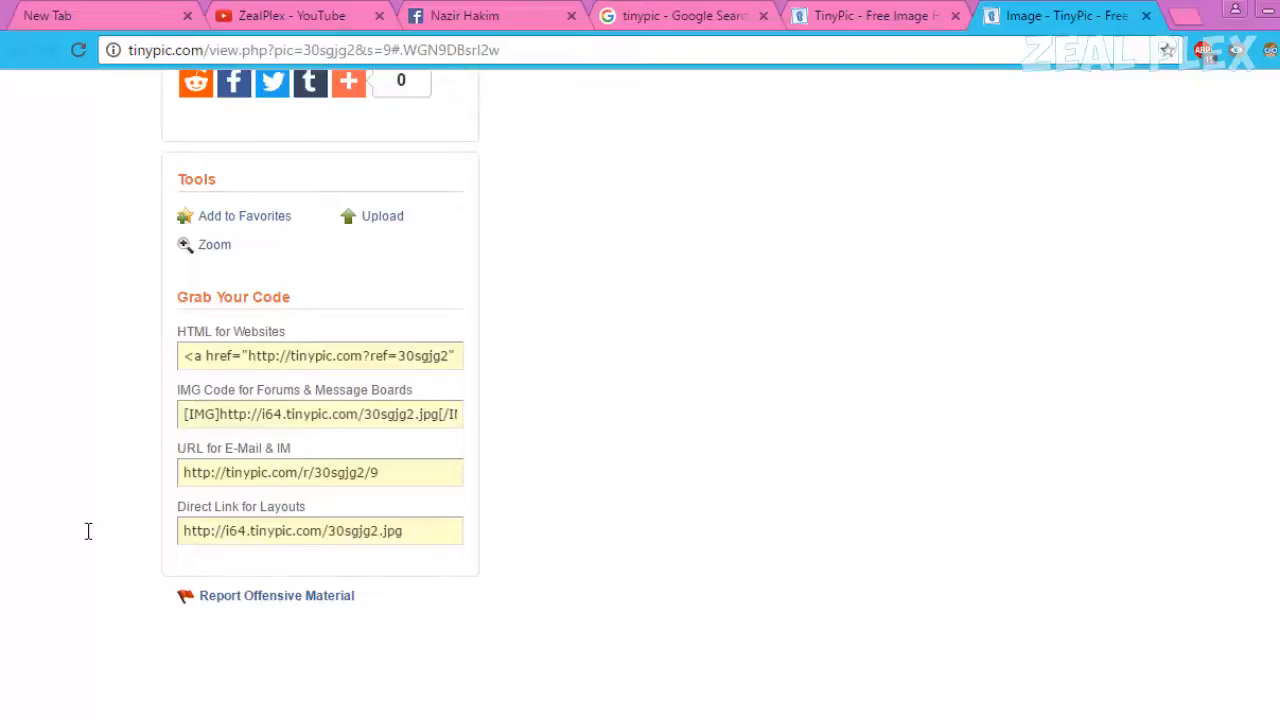
left_click(320, 532)
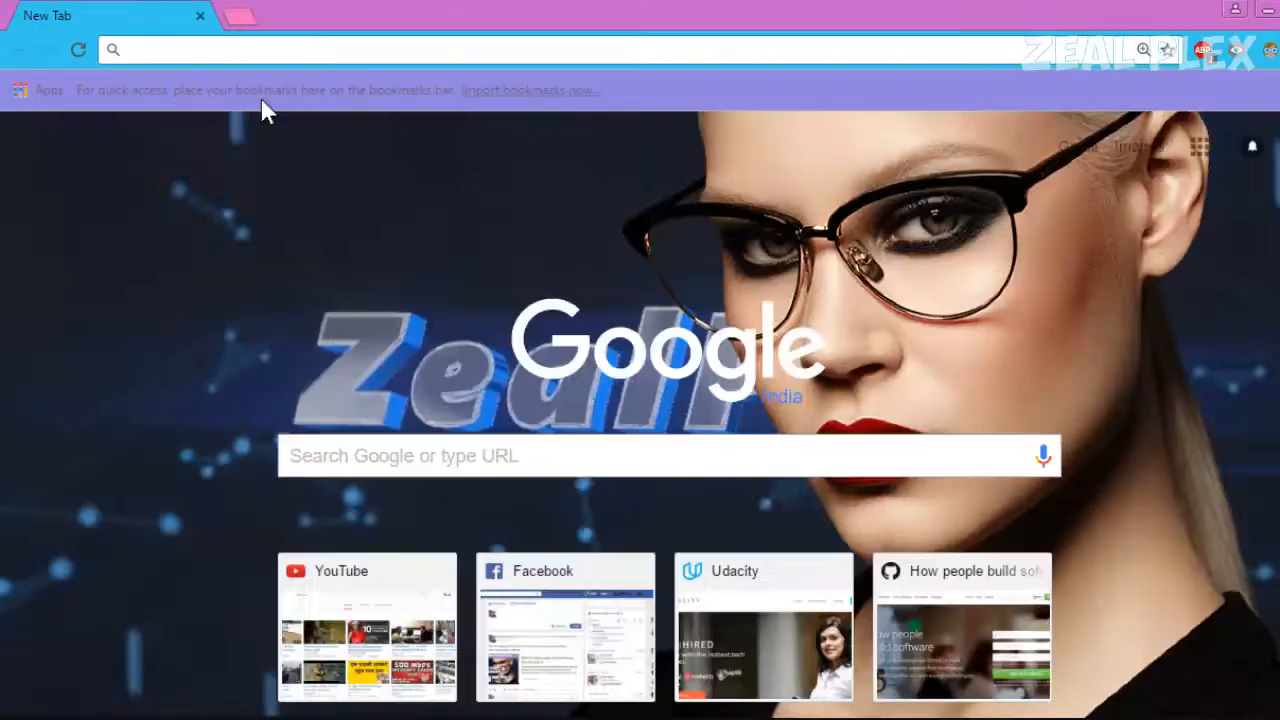
type("http://i64.tinypic.com/30sgjg2.jpg")
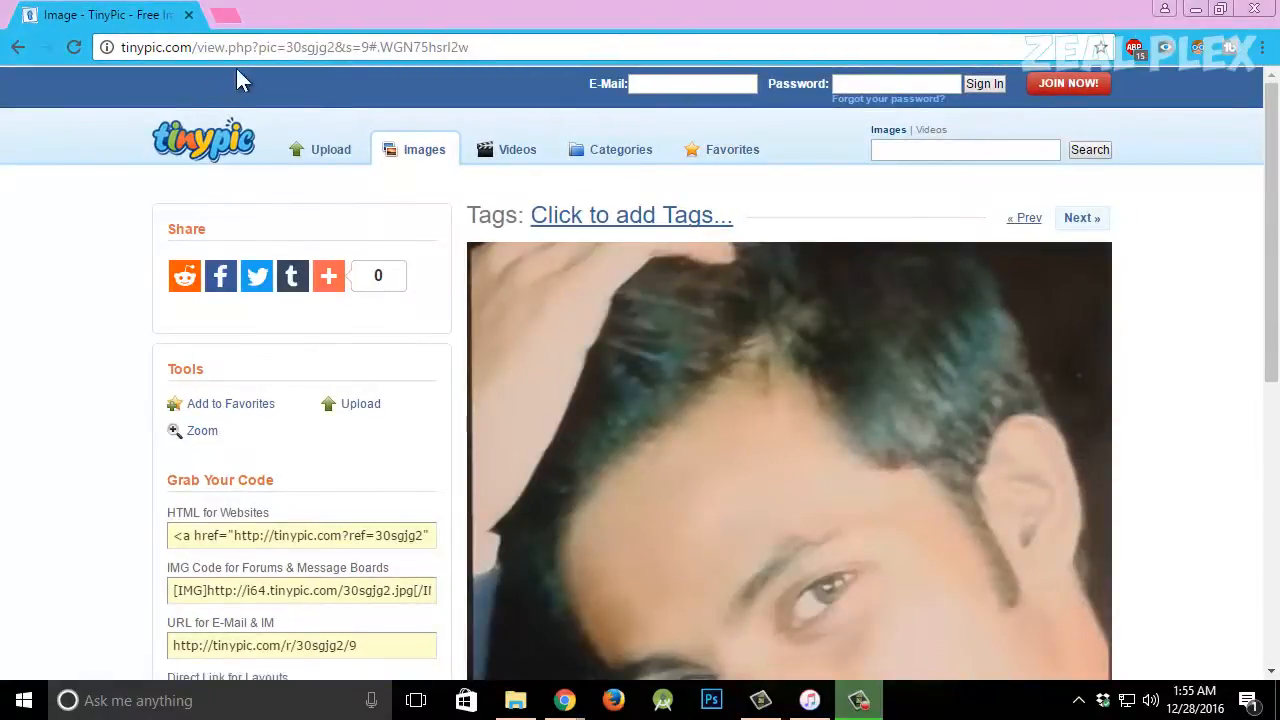
scroll("down", 3)
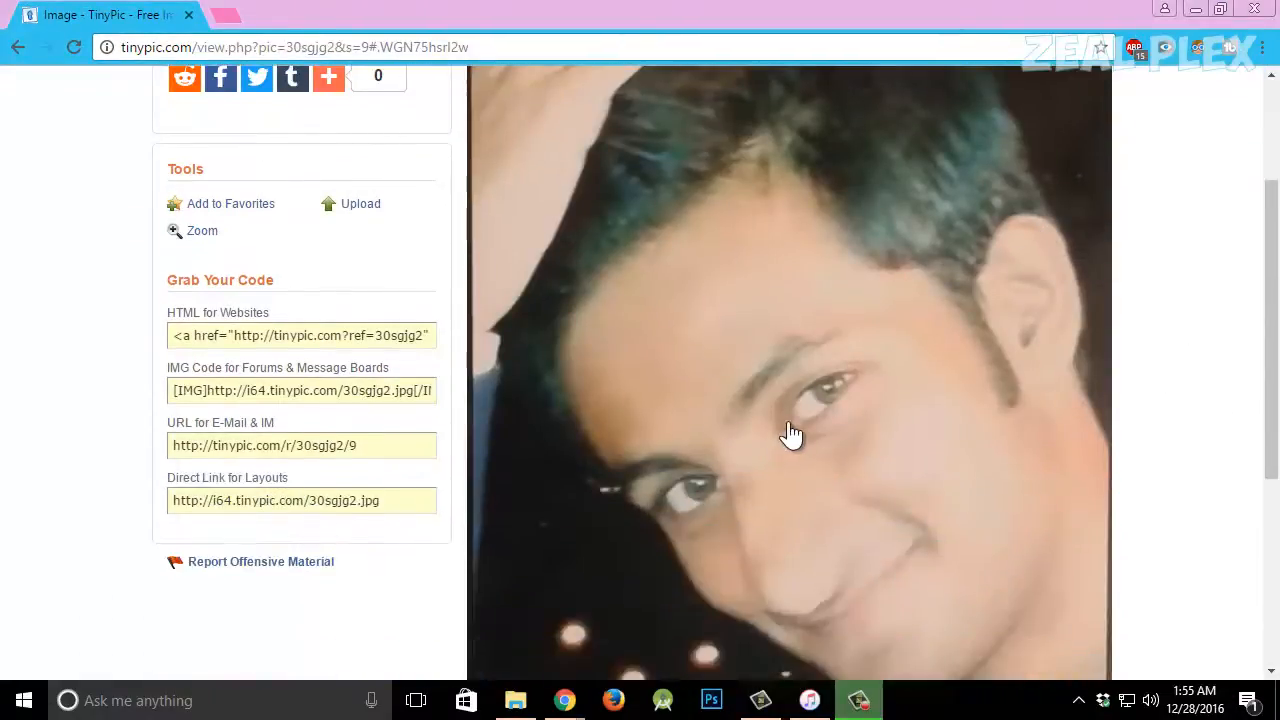
right_click(792, 432)
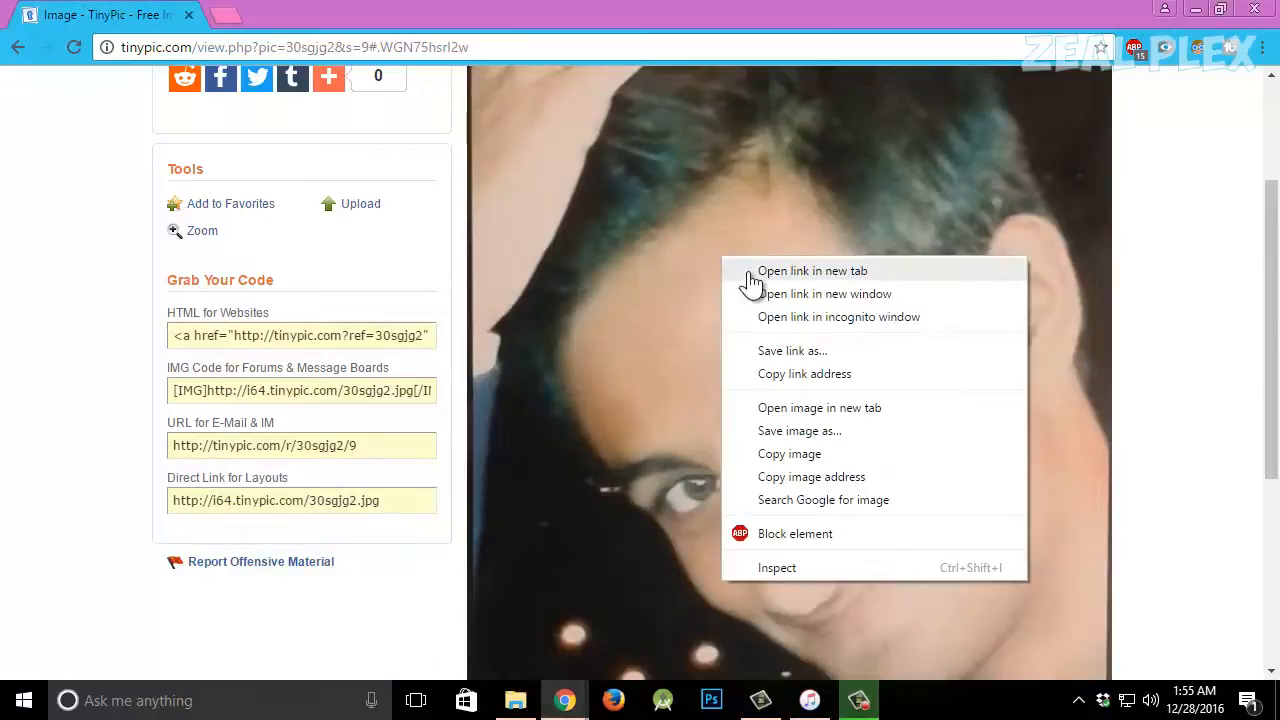
left_click(812, 270)
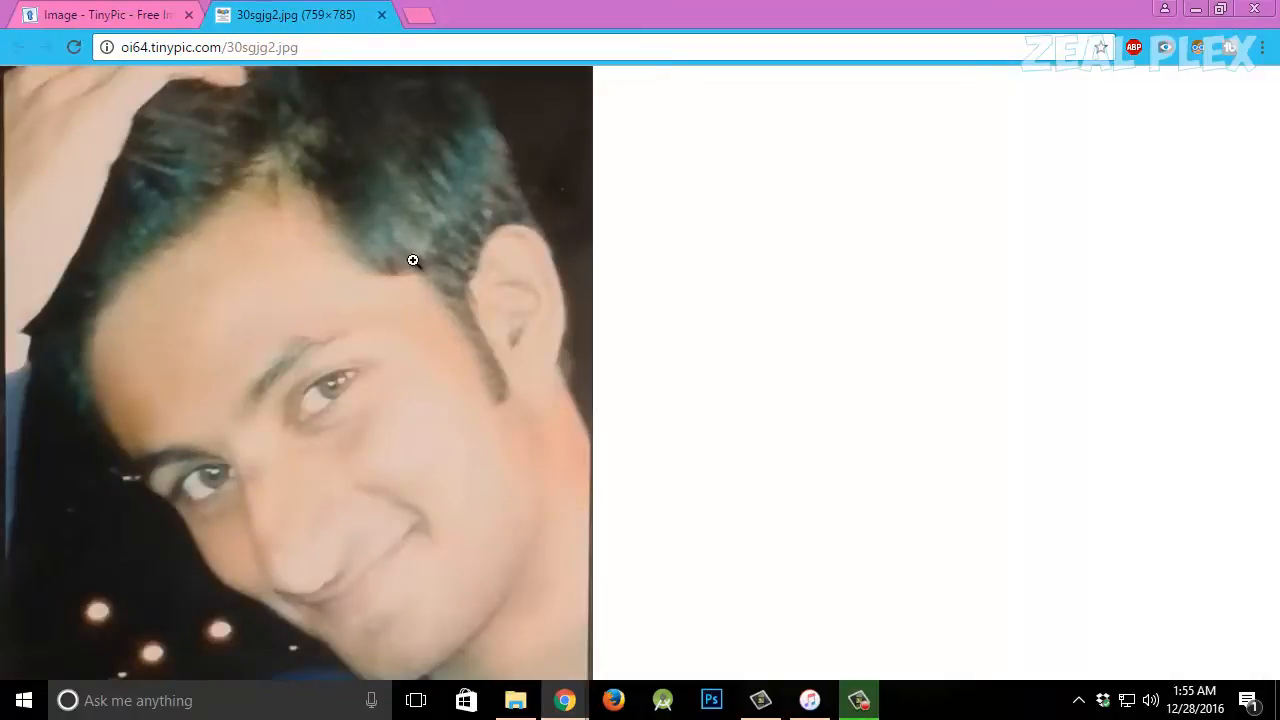
mouse_move(498, 152)
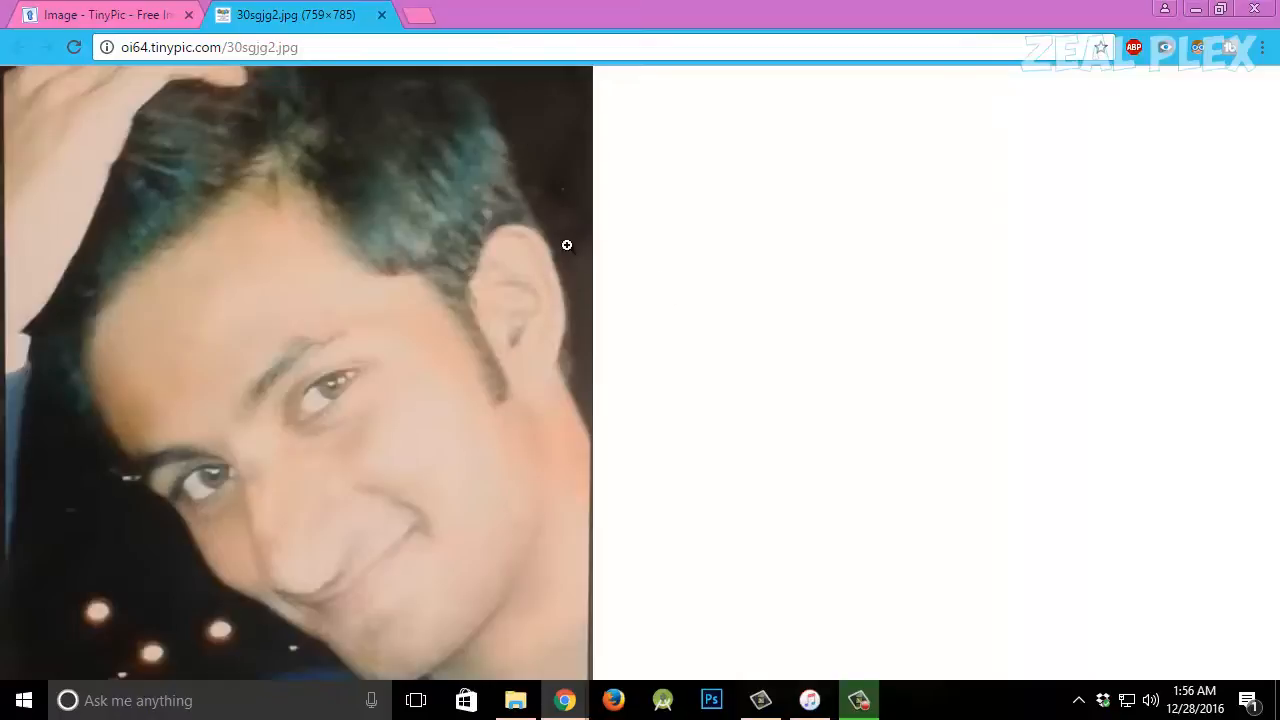
mouse_move(336, 206)
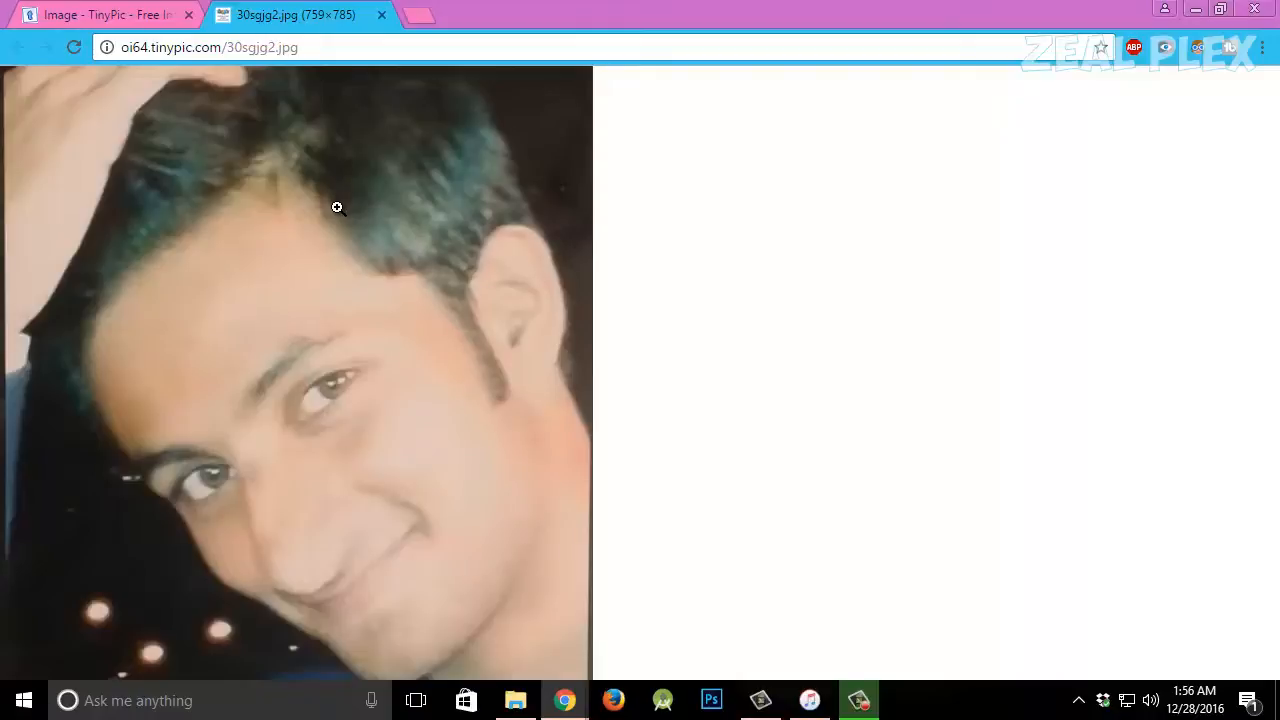
- Switch back to the TinyPic Share This Image tab after viewing the .jpg
left_click(104, 14)
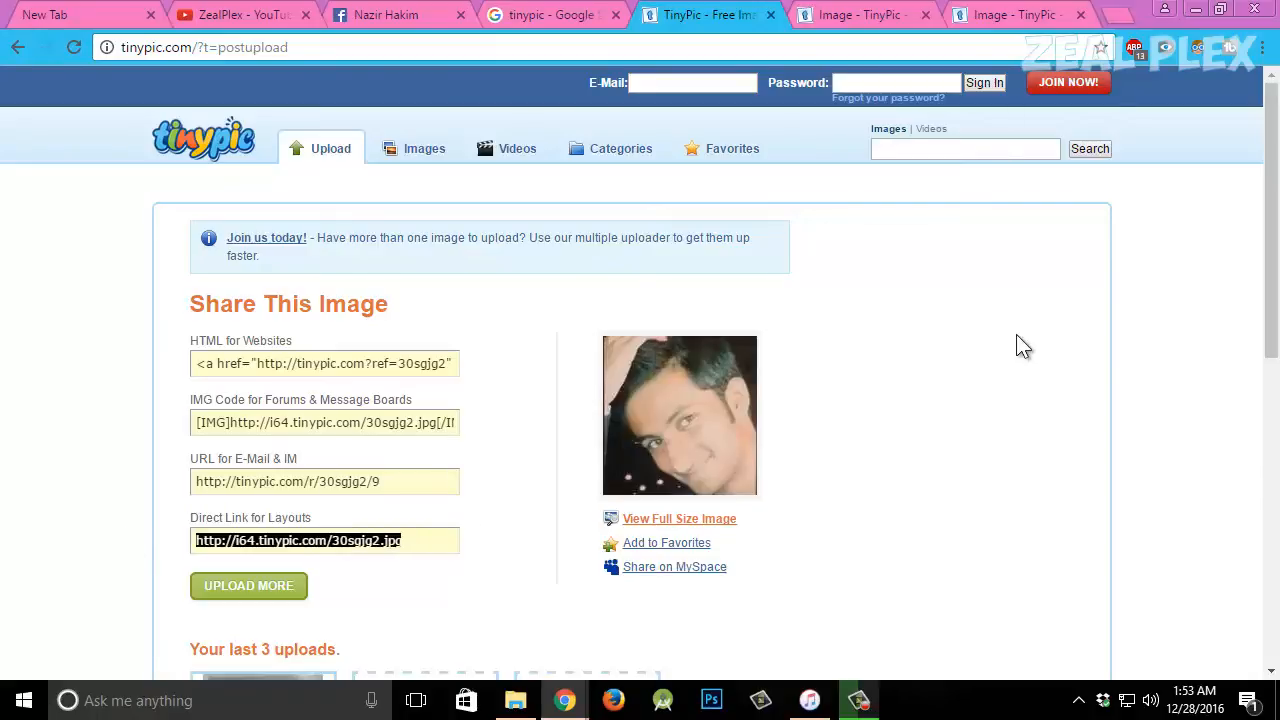
mouse_move(780, 476)
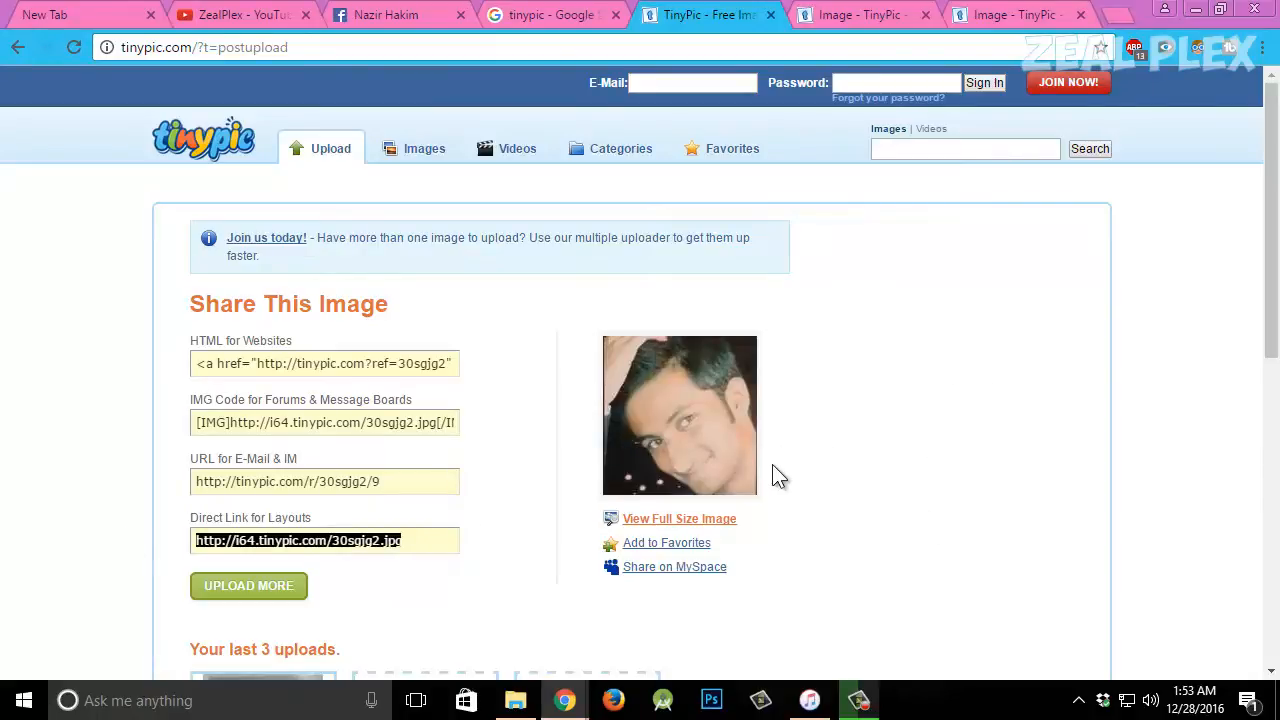
mouse_move(884, 488)
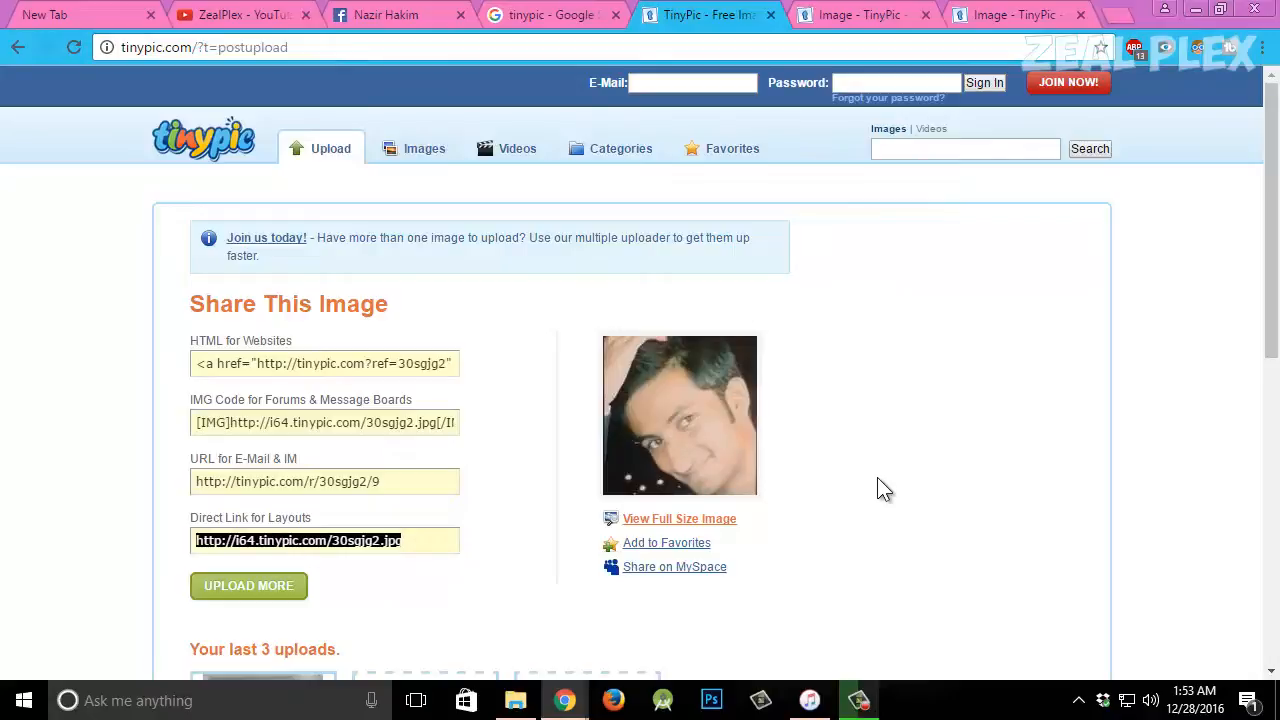